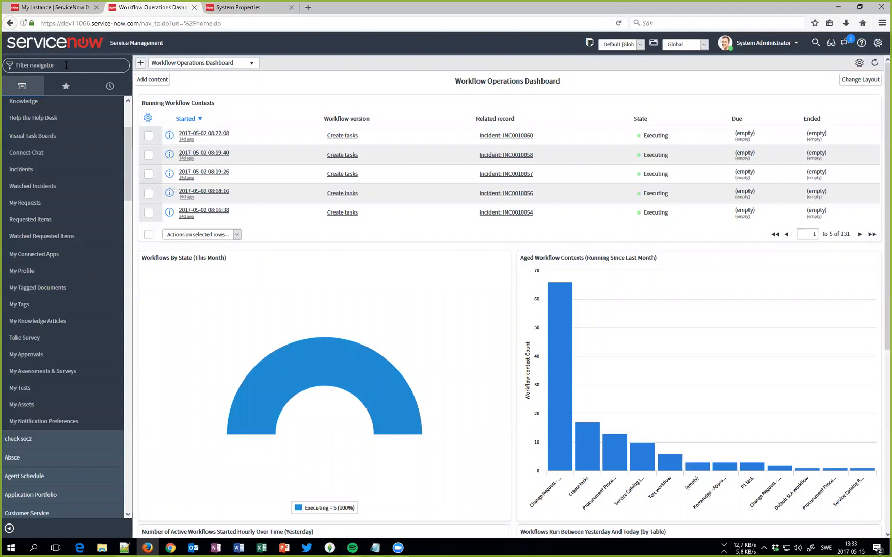
# Filter the navigator for 'companies' and open the Acer company record
pyautogui.write('compqa')
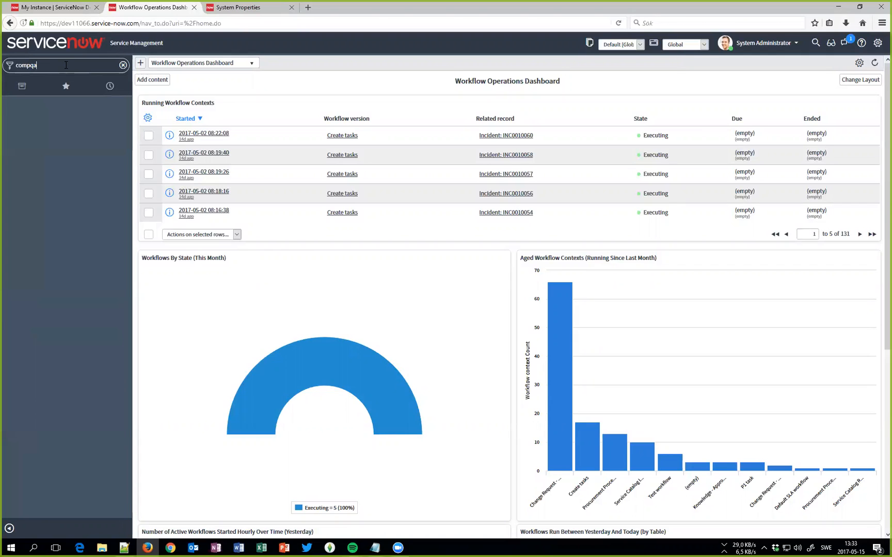
pyautogui.write('compan')
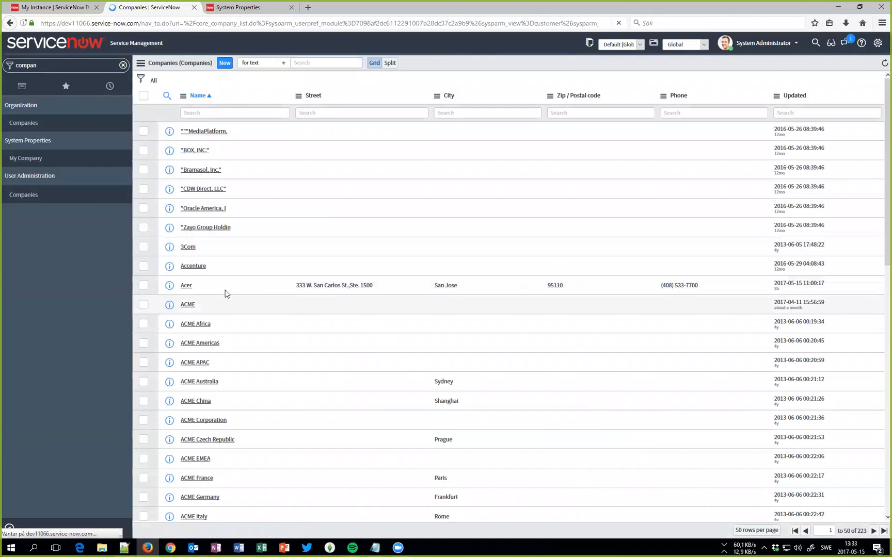
pyautogui.click(185, 285)
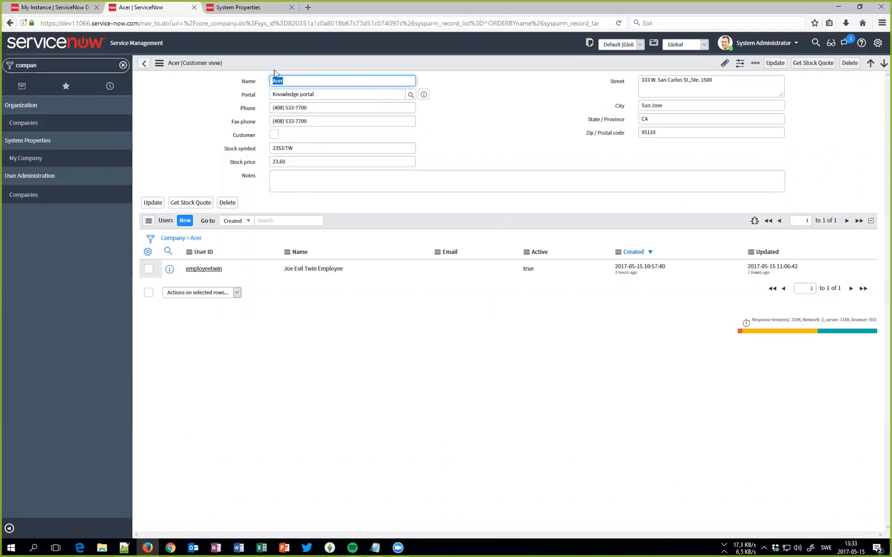
pyautogui.moveTo(313, 121)
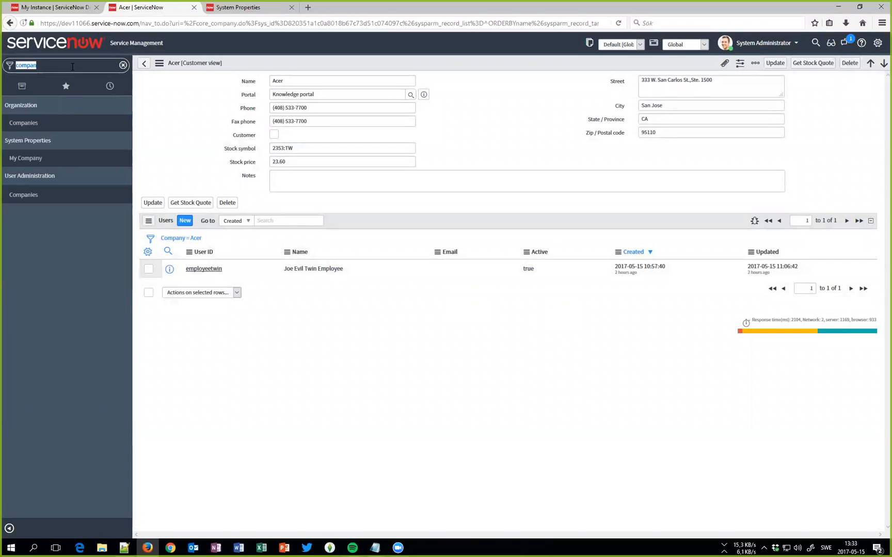
# Open the SPEntryPage script include and select its fixed '/sp/' portal suffix on line 22
pyautogui.write('script include')
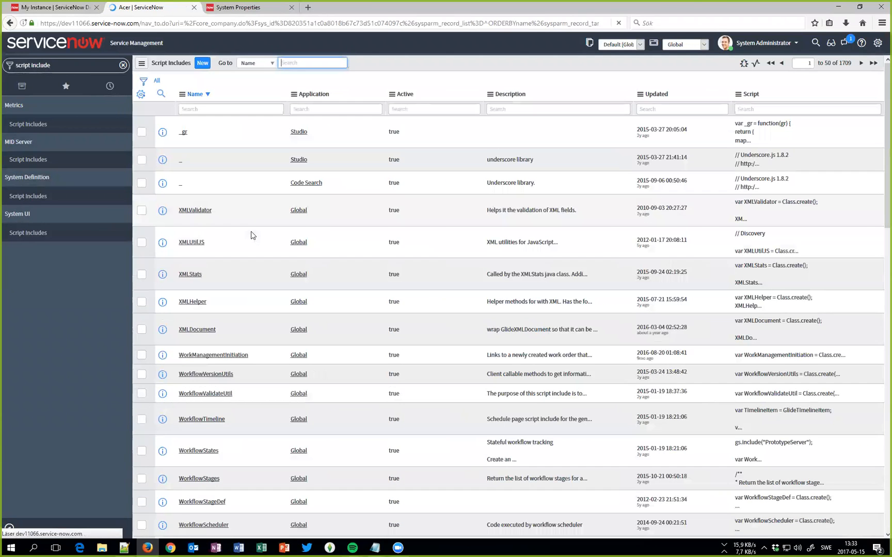
pyautogui.write('spen')
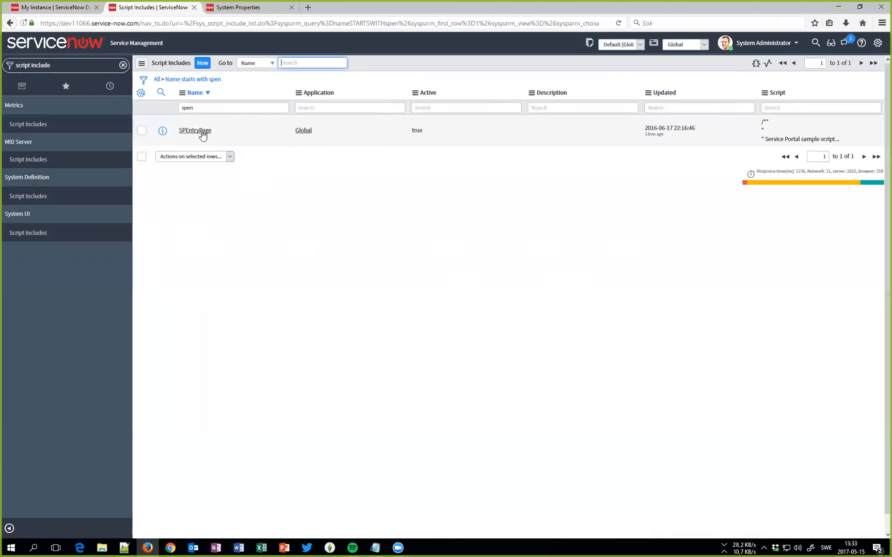
pyautogui.click(194, 130)
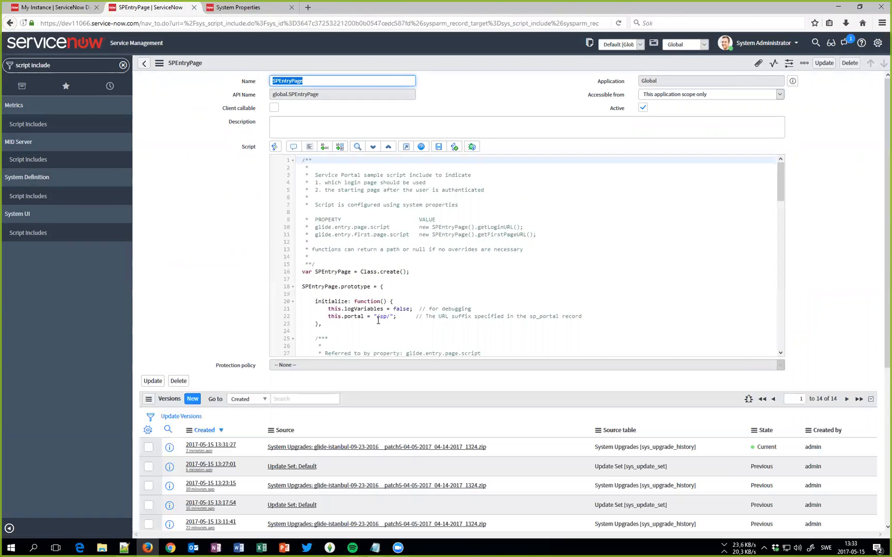
pyautogui.click(396, 316)
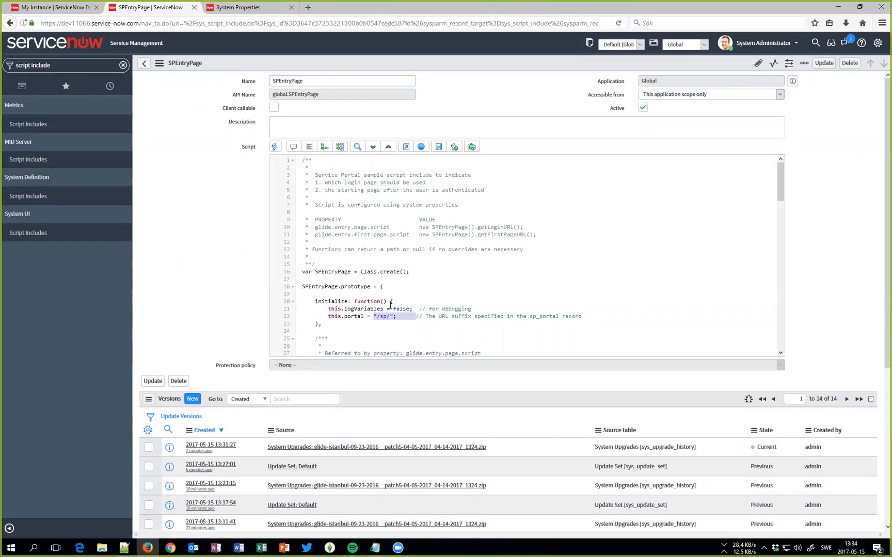
pyautogui.moveTo(569, 385)
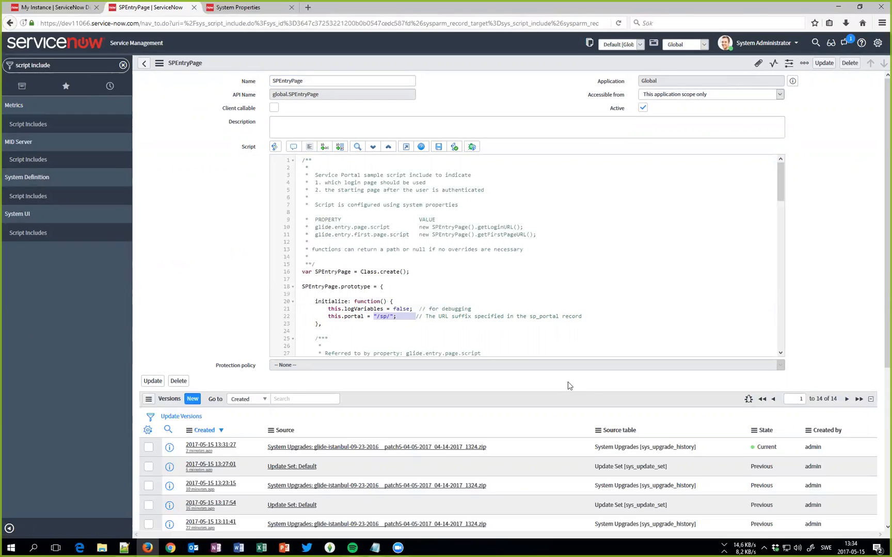
pyautogui.doubleClick(351, 227)
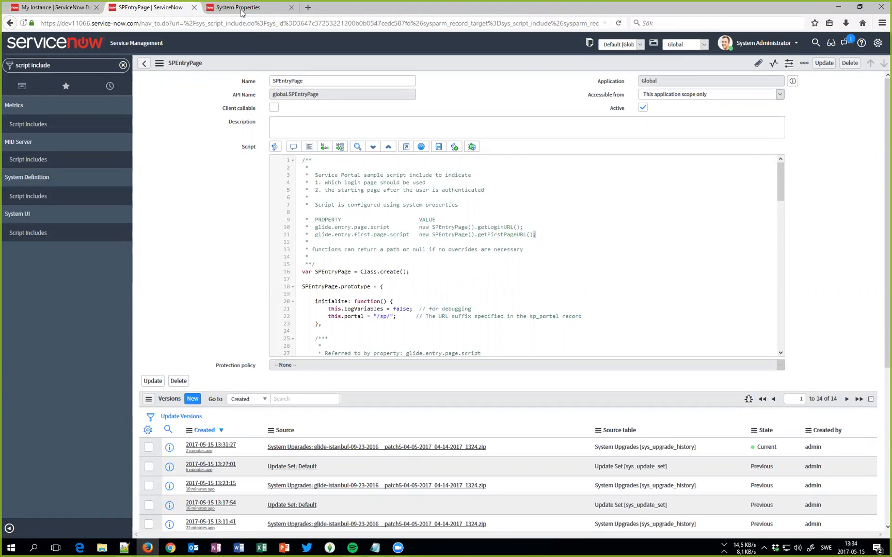
# Comment out this.portal, then add var comp = gs.getUser().getCompanyID(); and if(comp) {
pyautogui.click(245, 7)
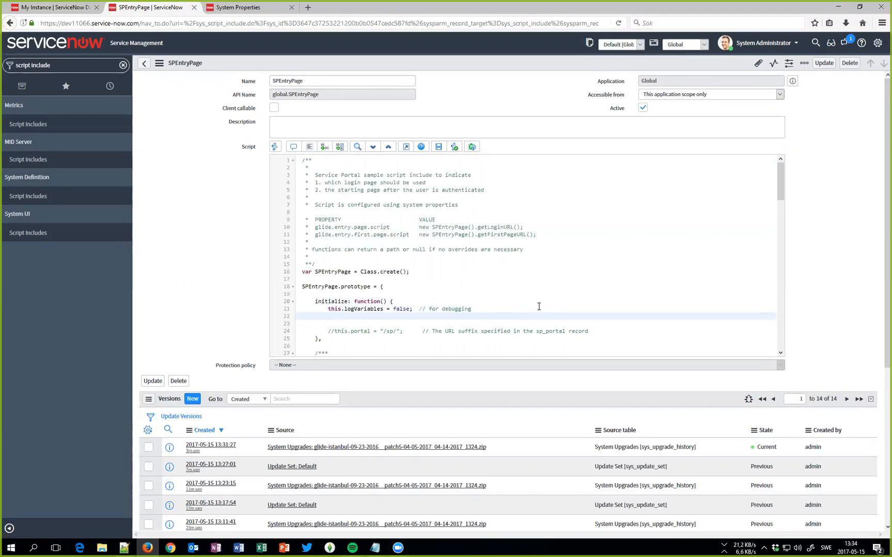
pyautogui.write('var comp = gs.')
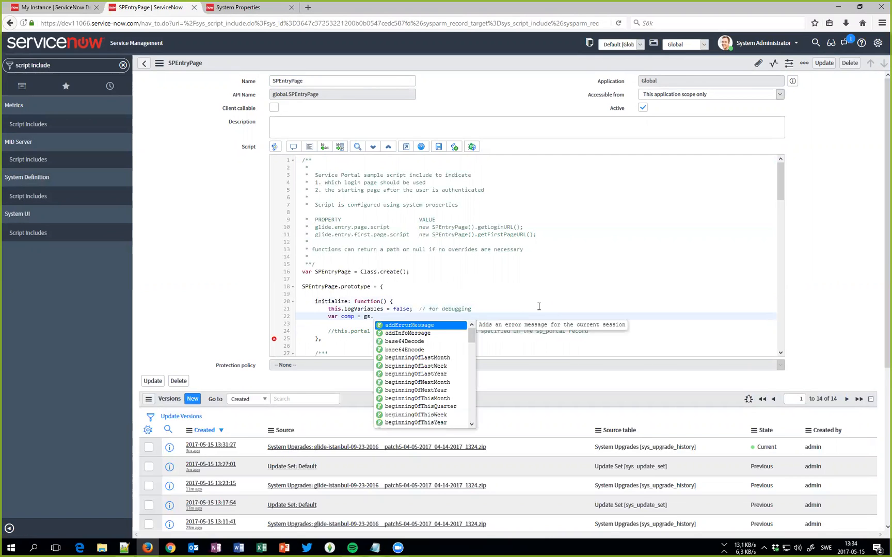
pyautogui.write('getUser()')
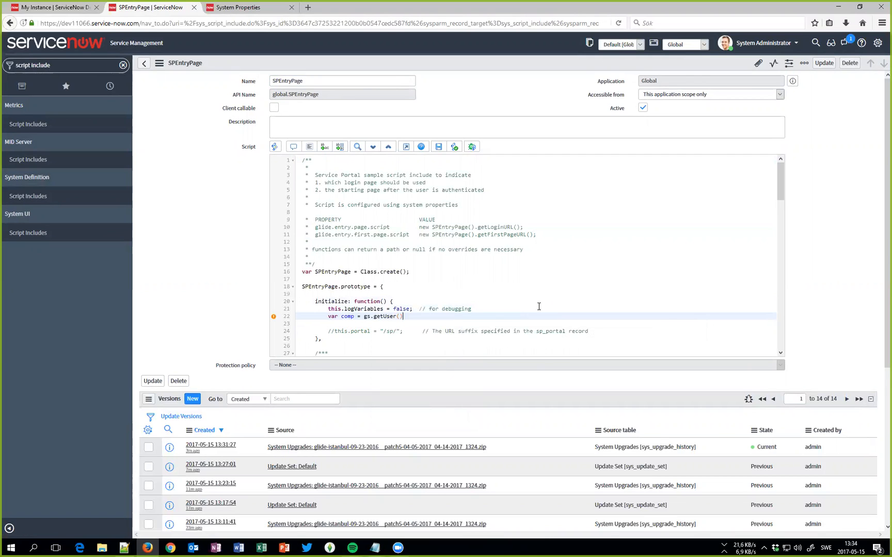
pyautogui.write('.getCompanyID();')
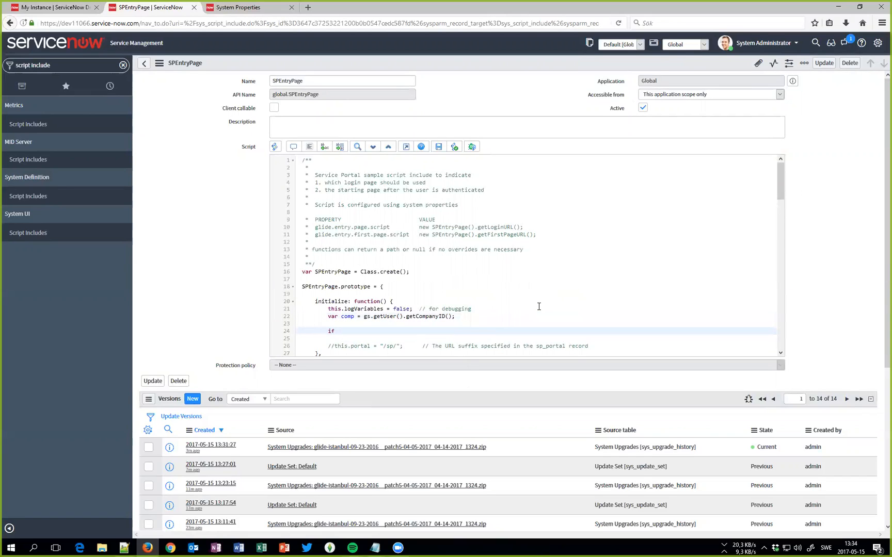
pyautogui.write('(comp)')
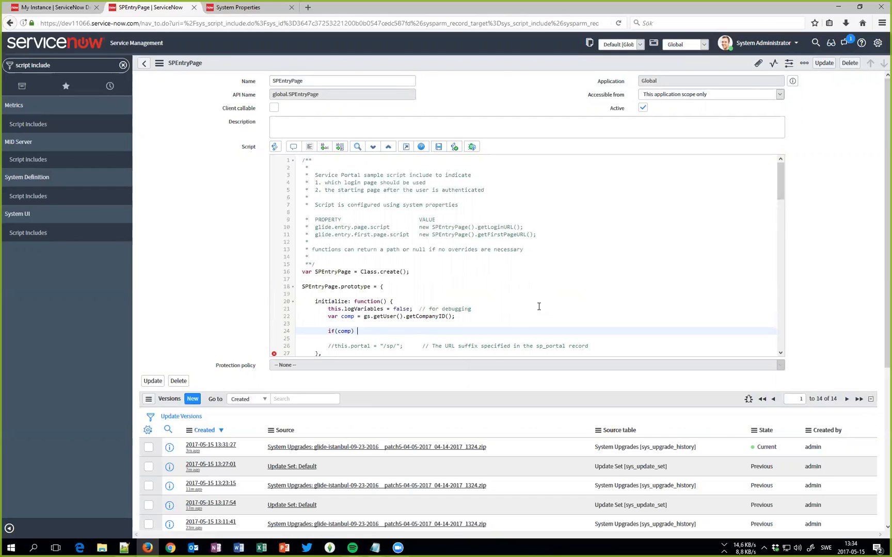
pyautogui.write('{')
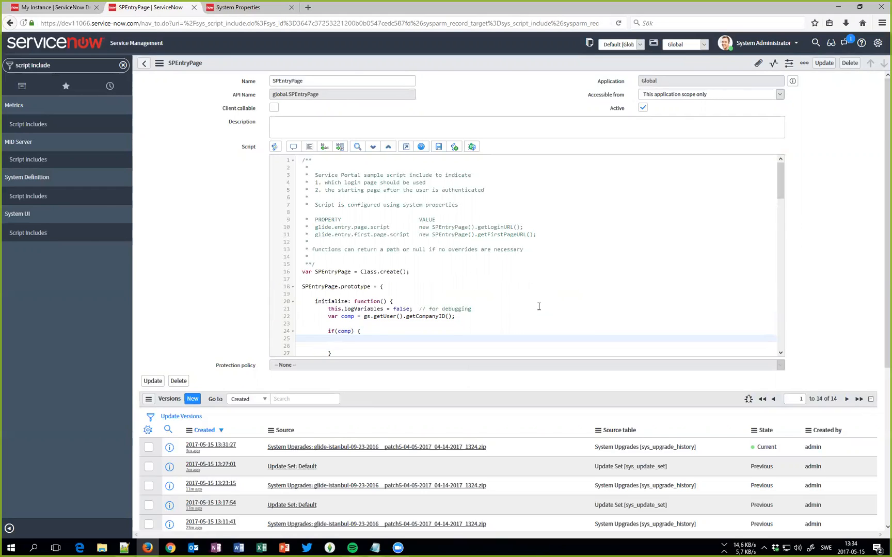
# Add a core_company GlideRecord named getSuffix and load it with getSuffix.get(comp)
pyautogui.write('var getS')
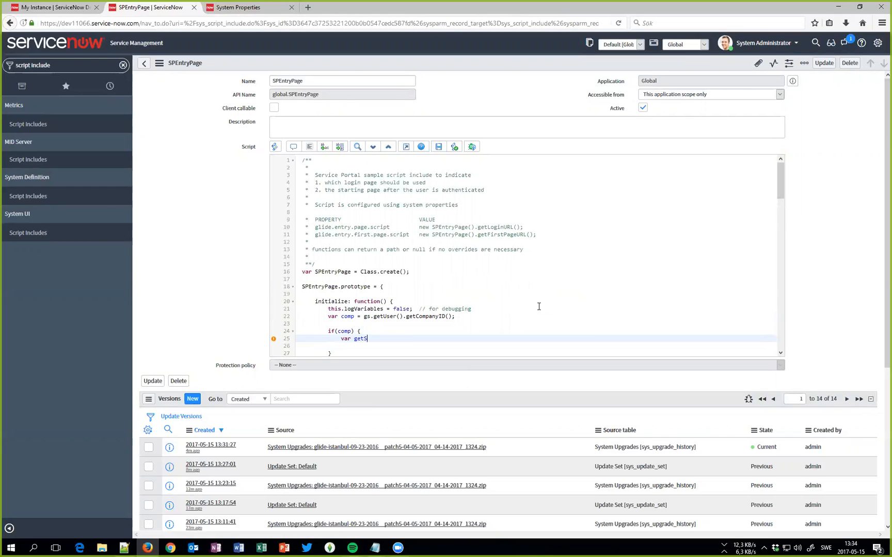
pyautogui.write('uffix = new G')
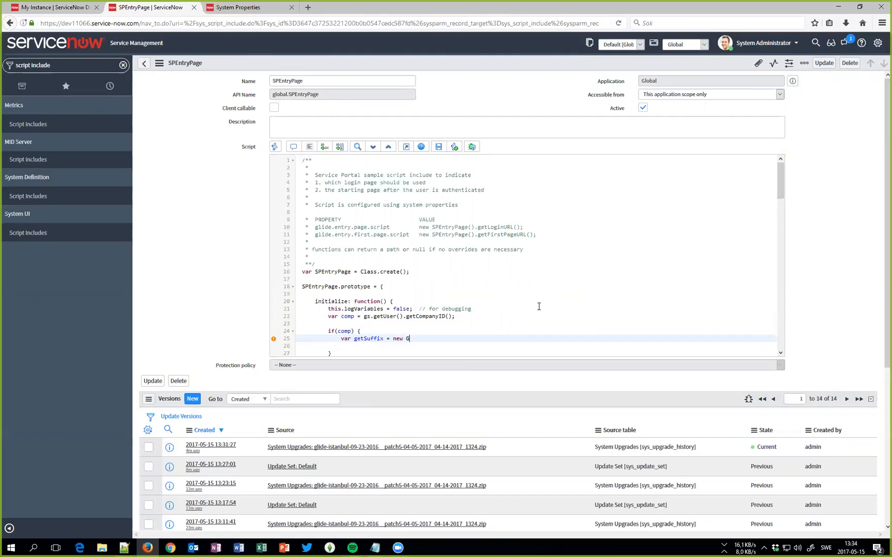
pyautogui.write('lideRecord()')
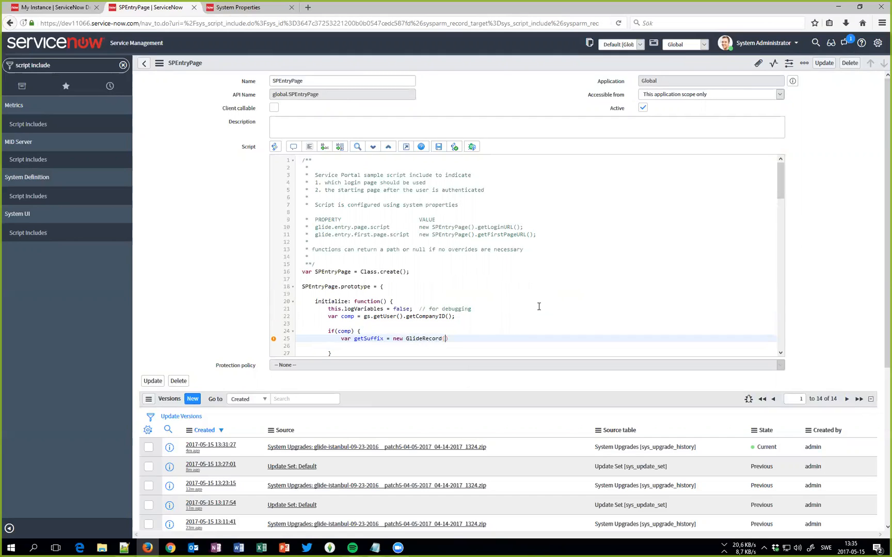
pyautogui.write("'core_co'")
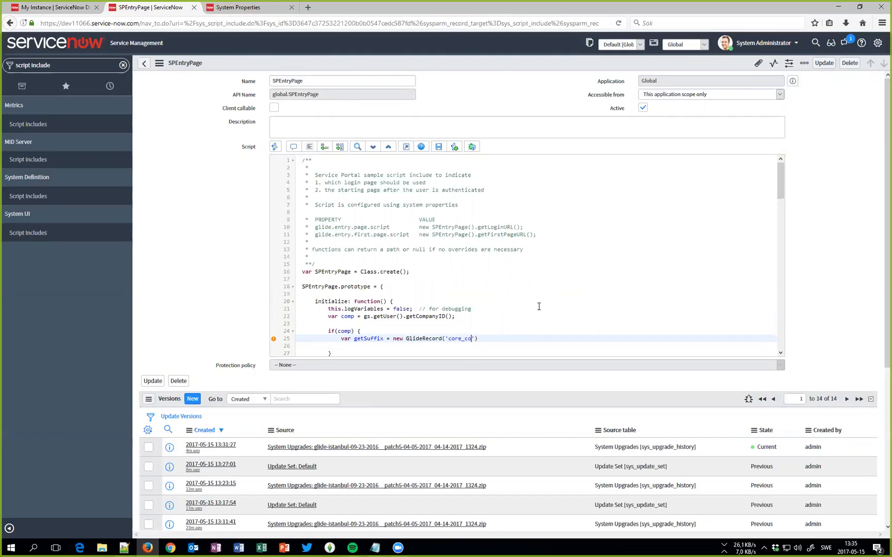
pyautogui.write('mpany')
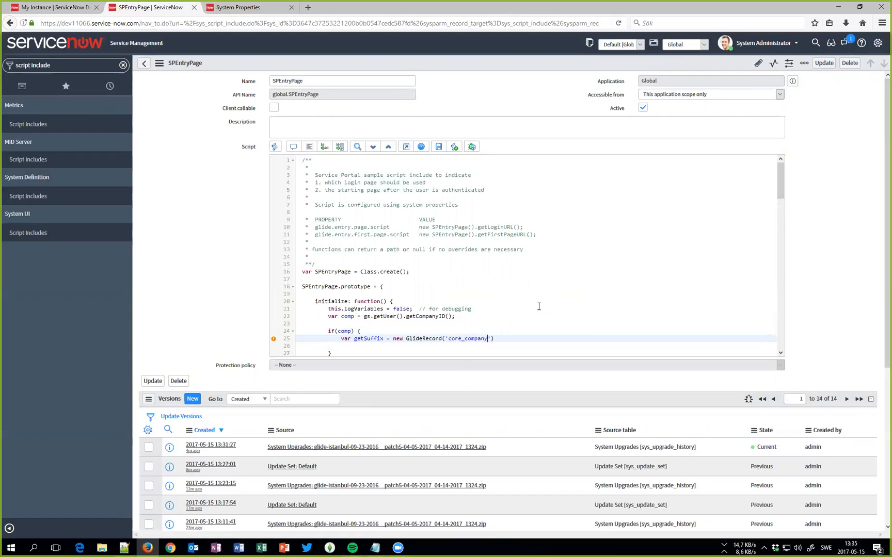
pyautogui.write(';')
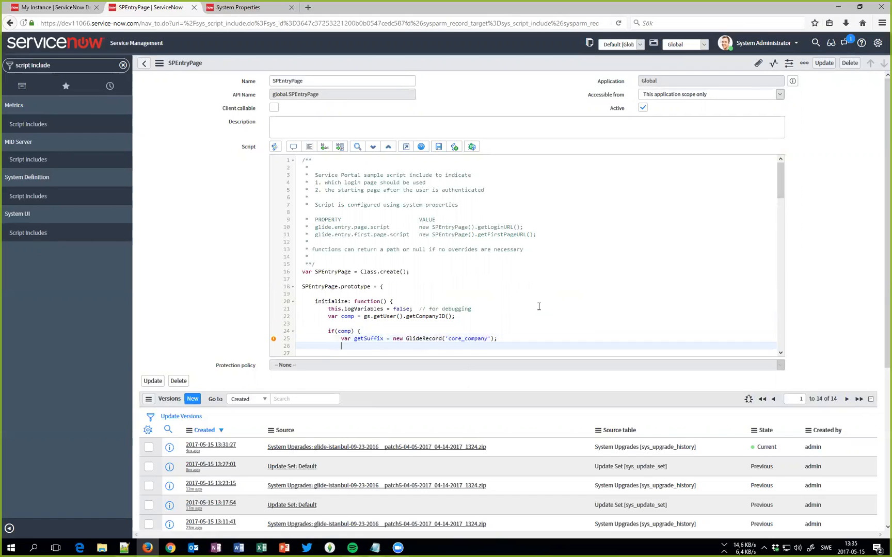
pyautogui.write('getSuffix')
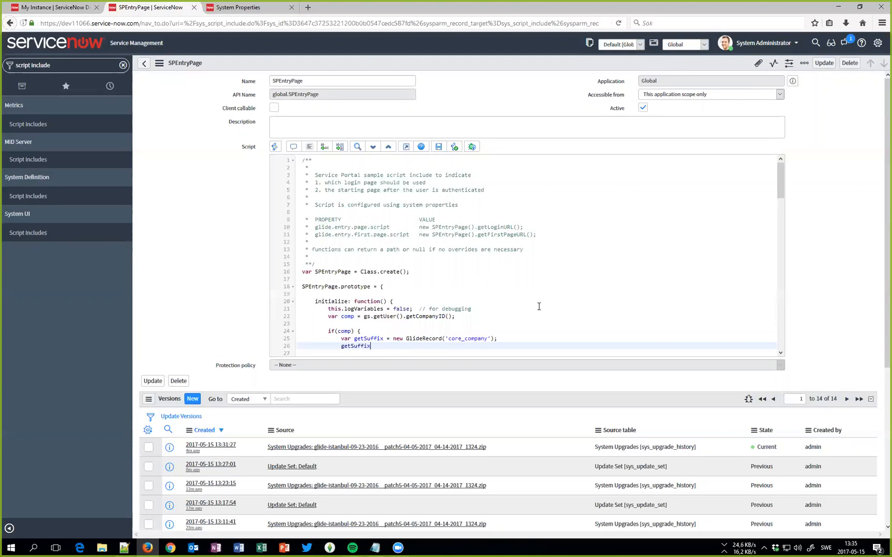
pyautogui.write('.get')
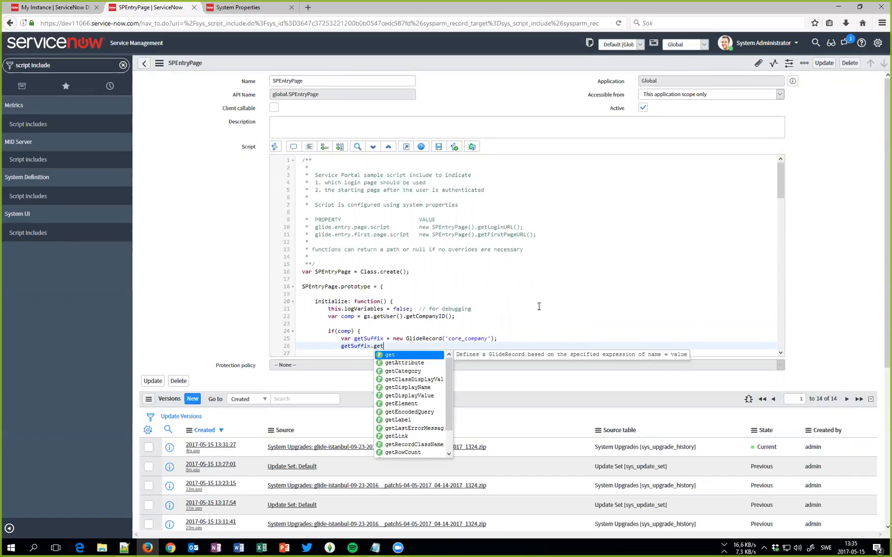
pyautogui.write('(comp);')
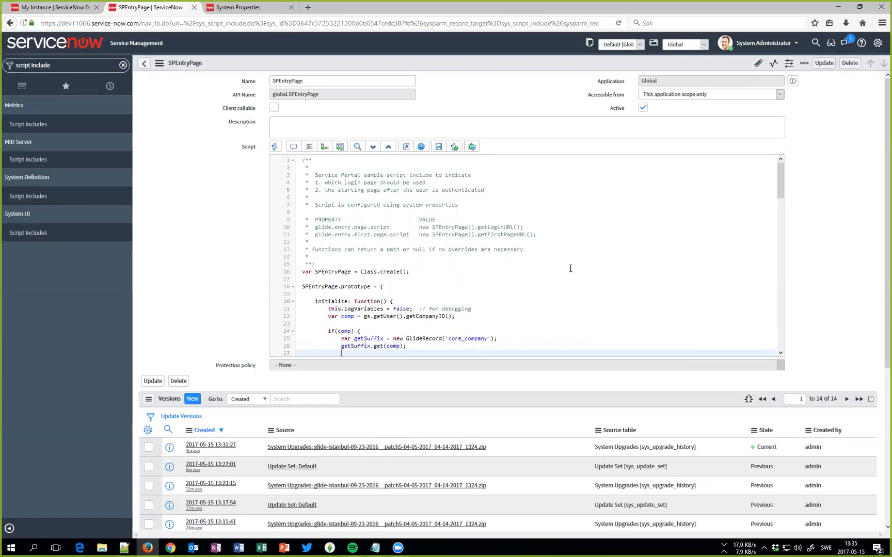
# Set this.portal to '/' + the company's u_portal url_suffix + '/', defaulting to '/sp/'
pyautogui.scroll(-3)
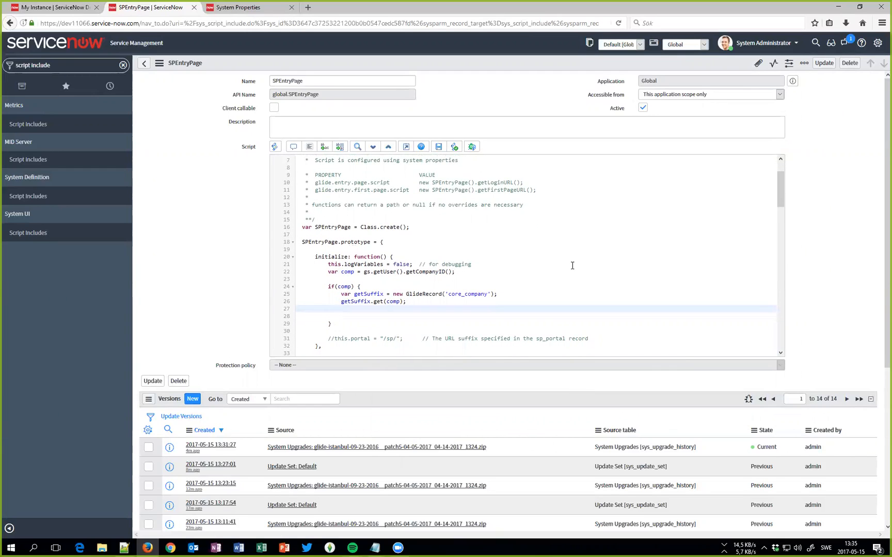
pyautogui.write('this')
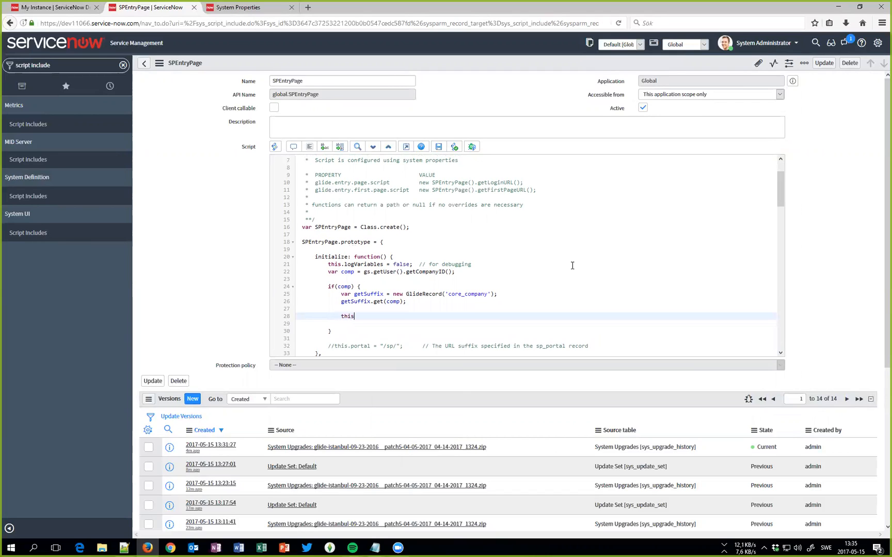
pyautogui.write('.portal')
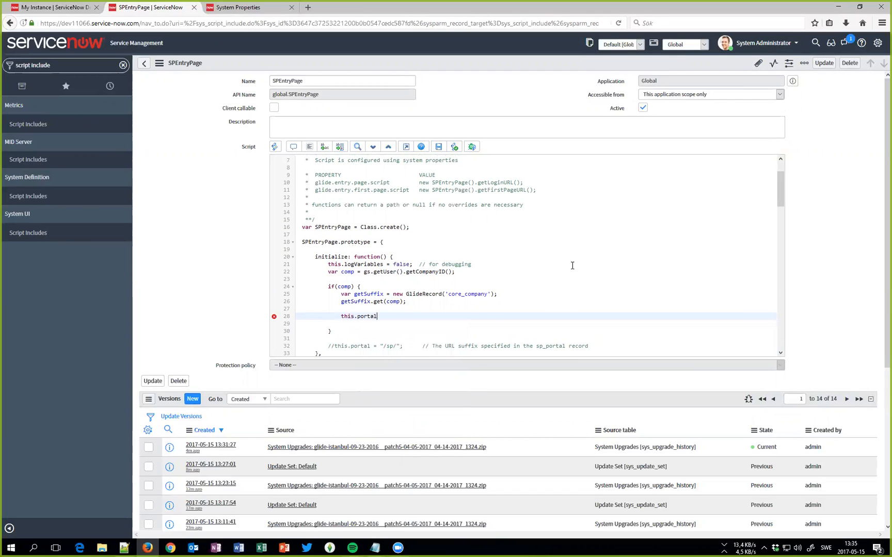
pyautogui.write('= (getSuffix.')
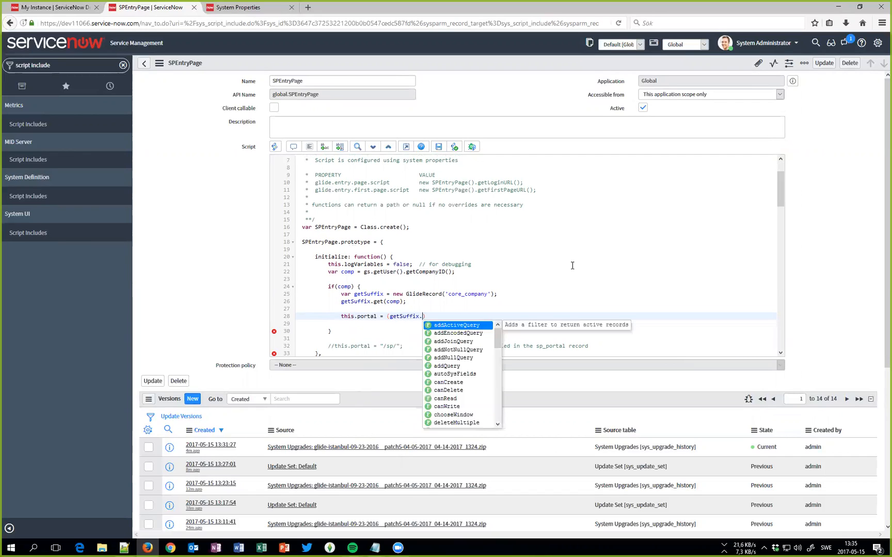
pyautogui.write('u_portal.')
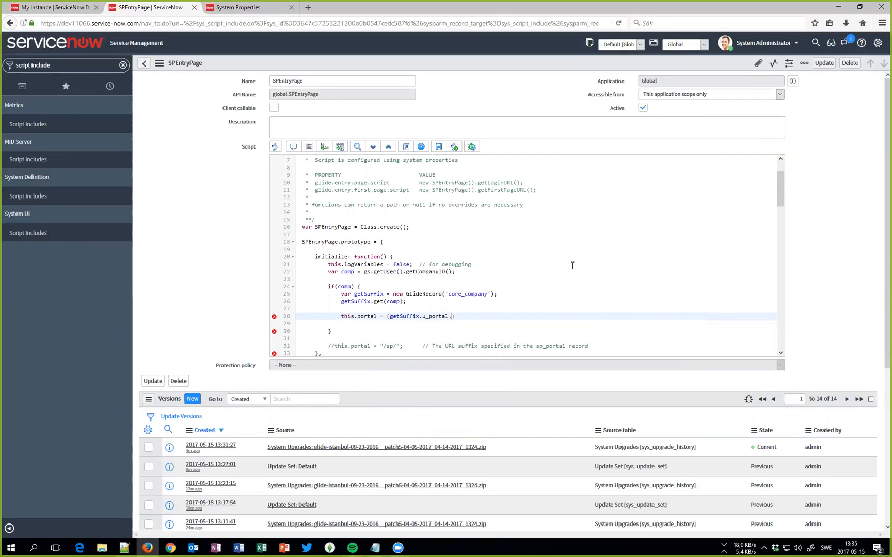
pyautogui.write('url_suffix')
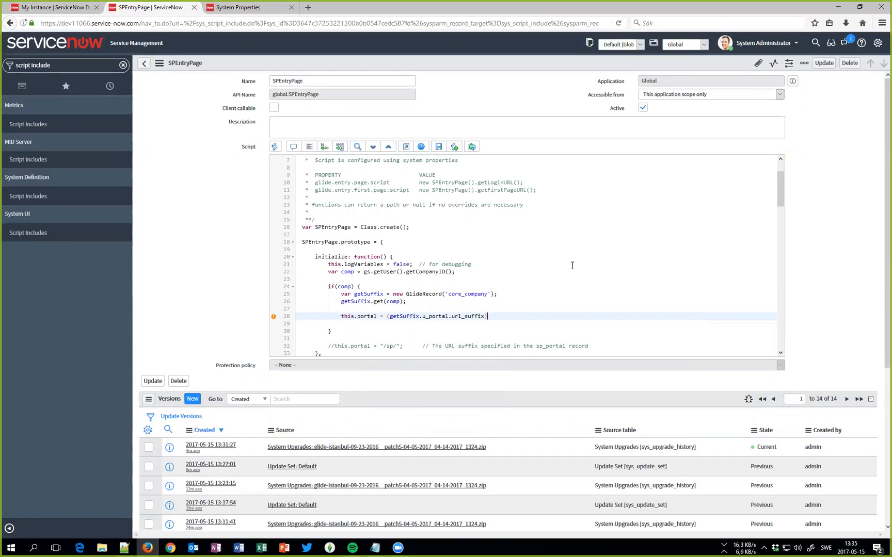
pyautogui.write('?')
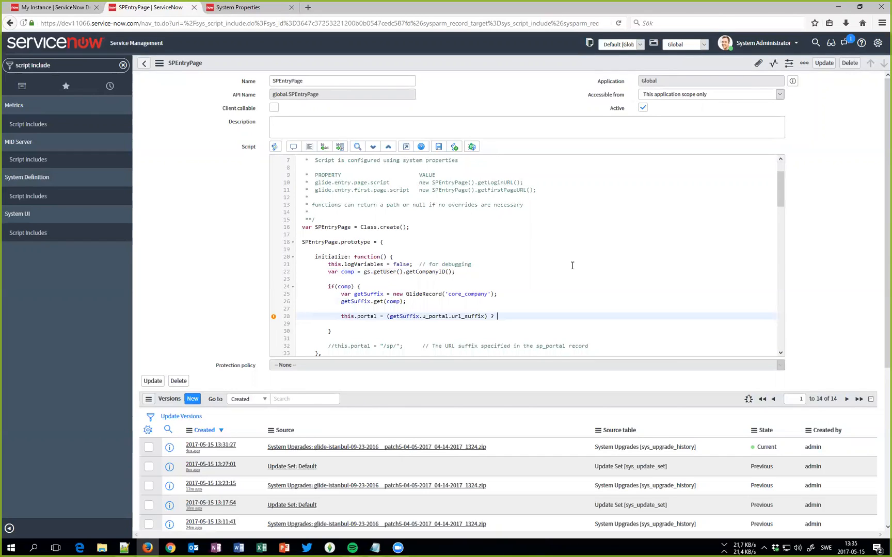
pyautogui.write("'/'")
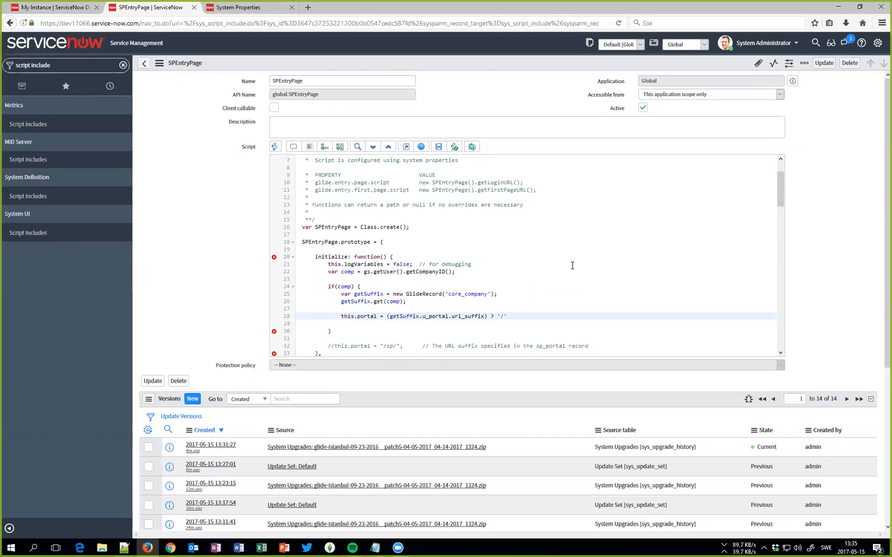
pyautogui.write('+ getSuffix')
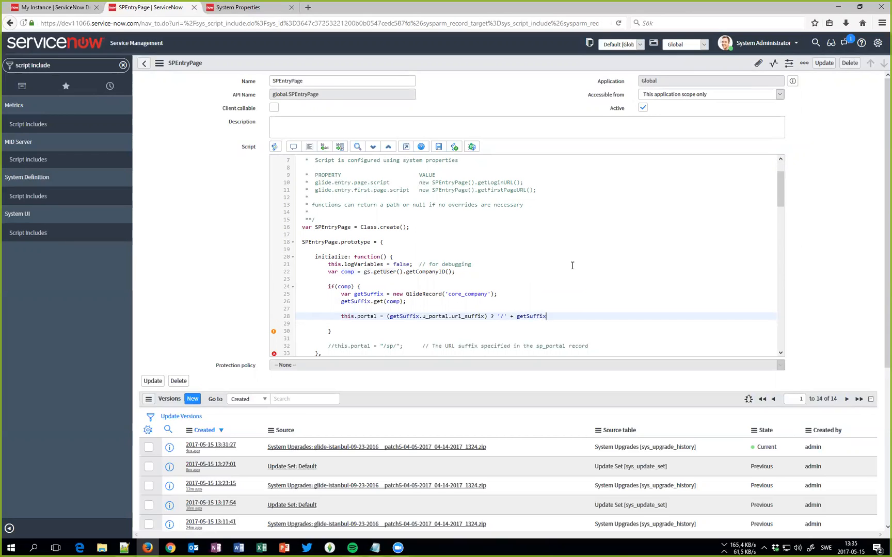
pyautogui.write('.u_portal.url')
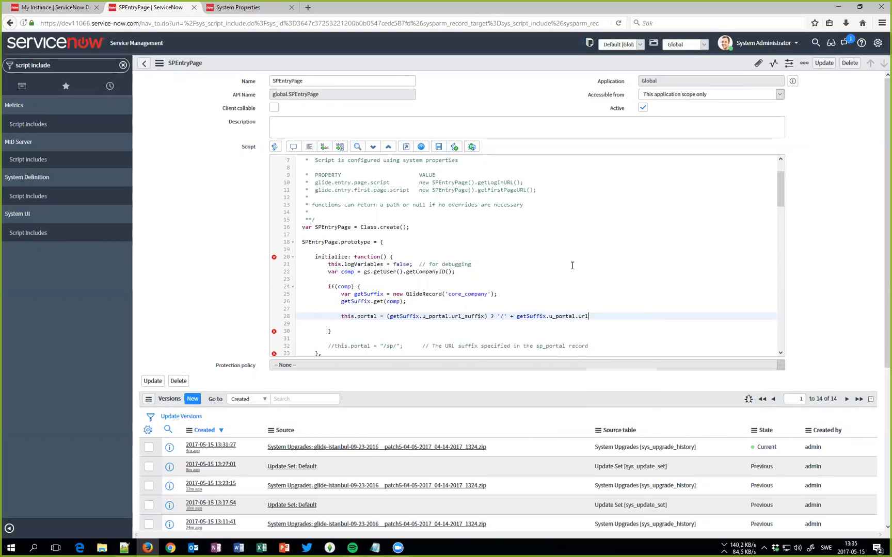
pyautogui.write('_suffix')
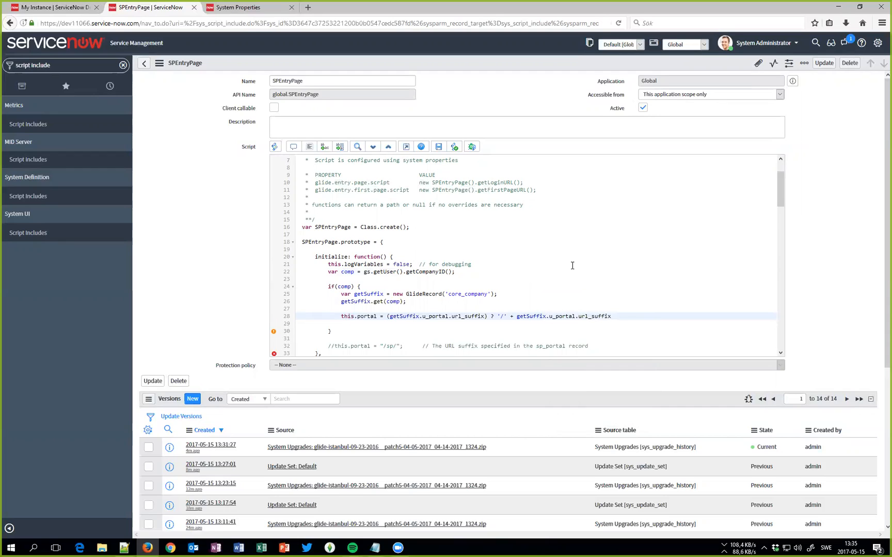
pyautogui.write("+ '/' :")
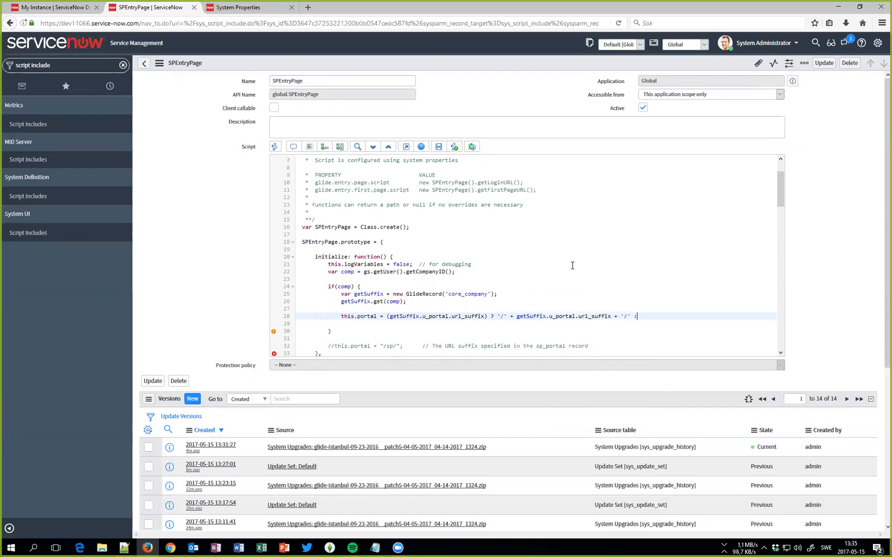
pyautogui.write('/sp/')
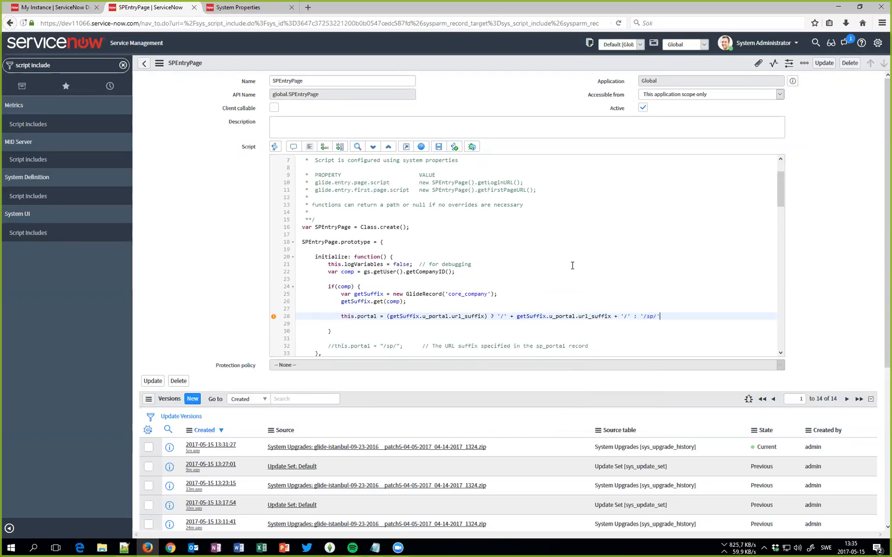
pyautogui.scroll(-3)
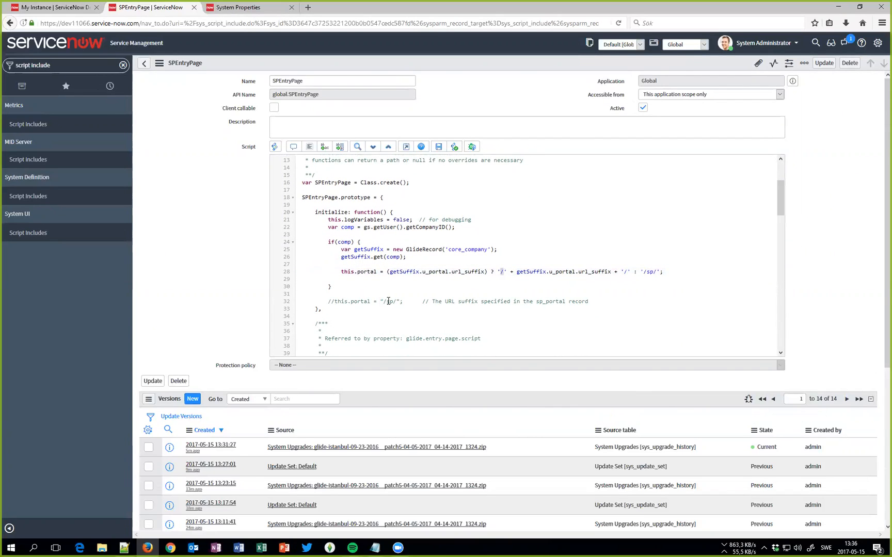
pyautogui.scroll(-3)
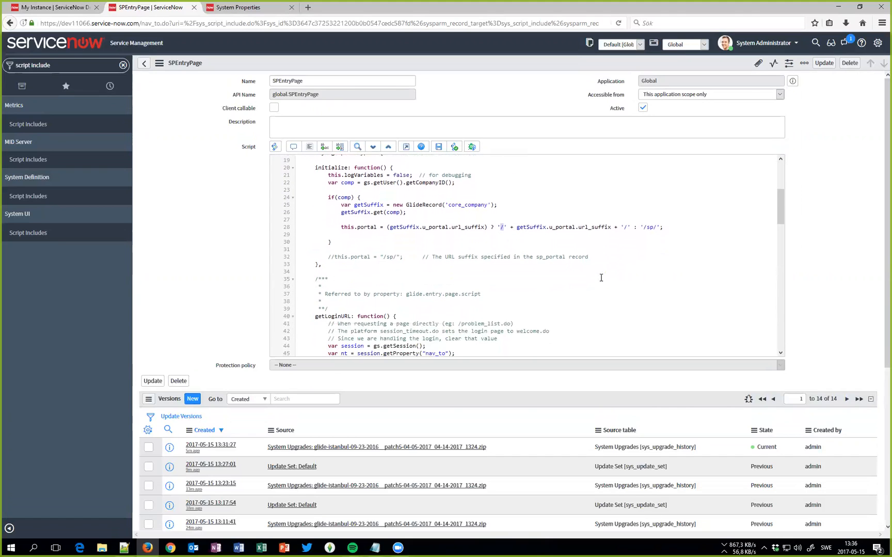
pyautogui.scroll(-3)
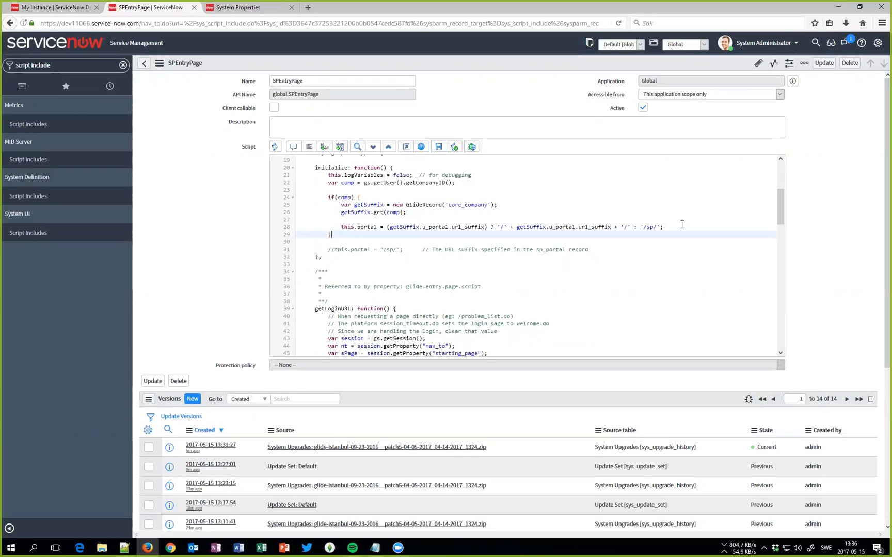
# Add an else branch setting this.portal = '/sp/' for users without a company
pyautogui.write('else')
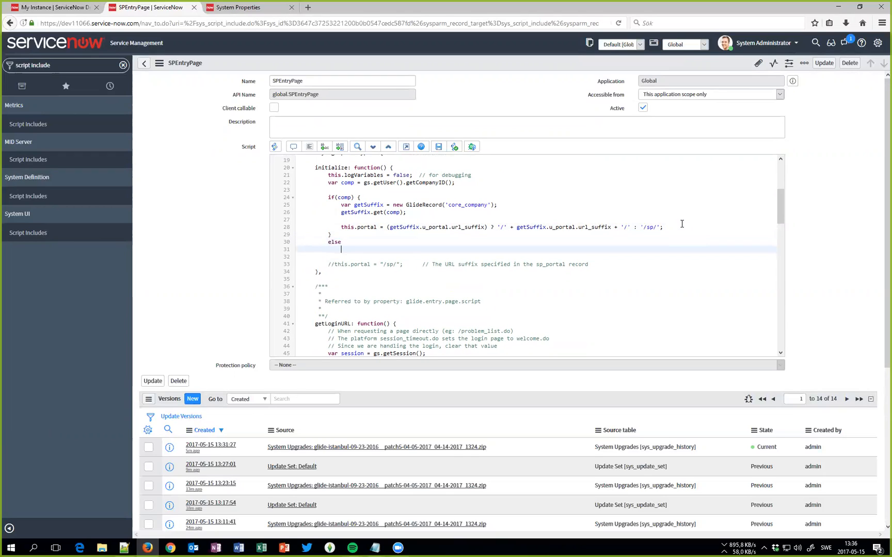
pyautogui.write('this.port')
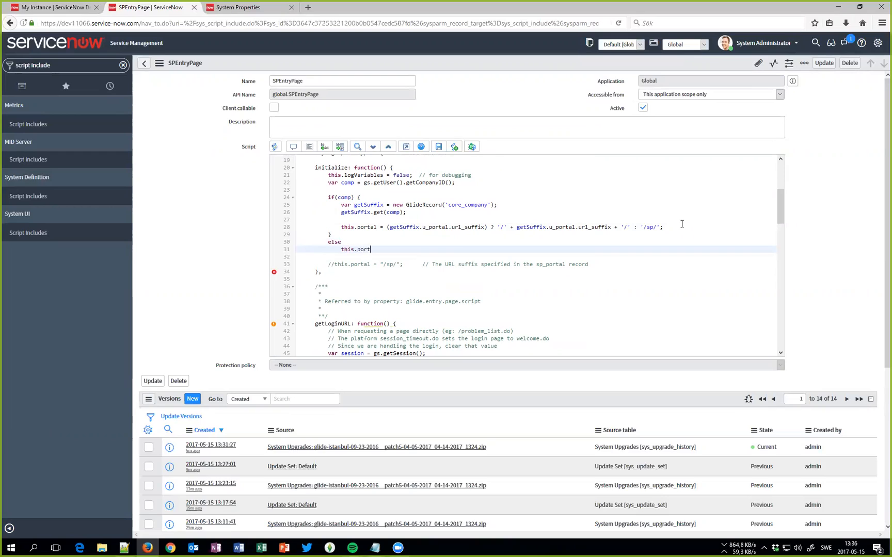
pyautogui.write("= '/sp/';")
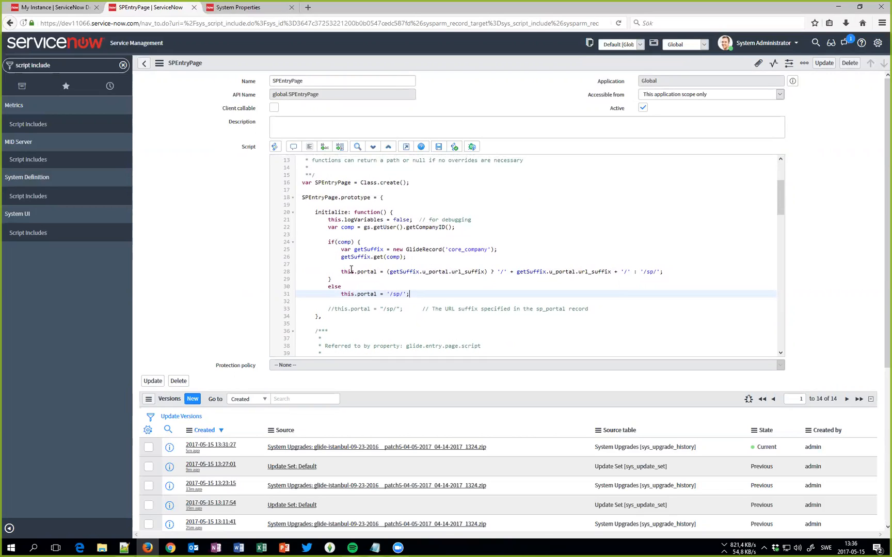
pyautogui.doubleClick(436, 271)
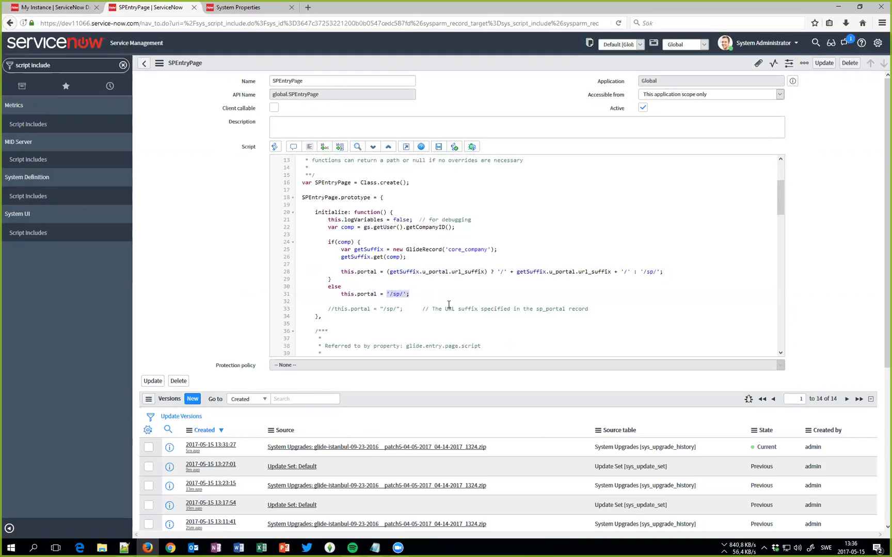
pyautogui.moveTo(511, 265)
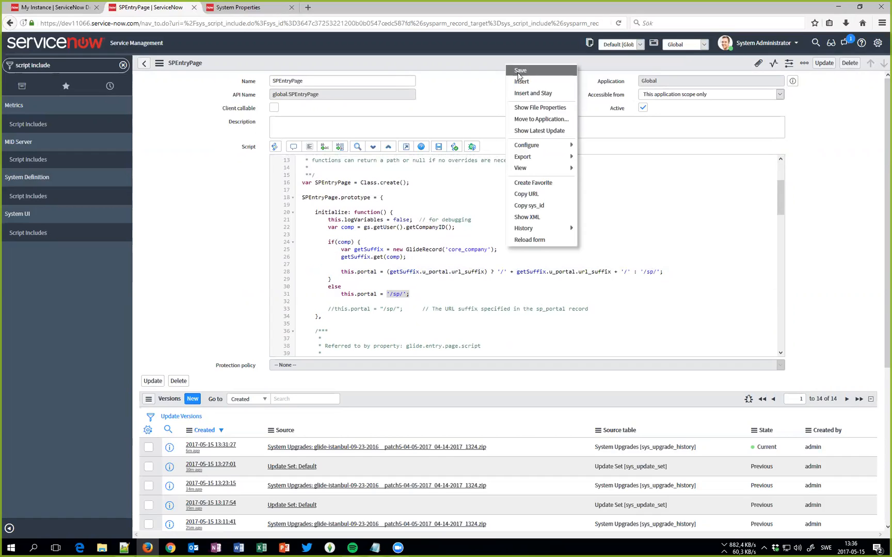
# Save SPEntryPage from the form header context menu, staying on the record
pyautogui.click(519, 71)
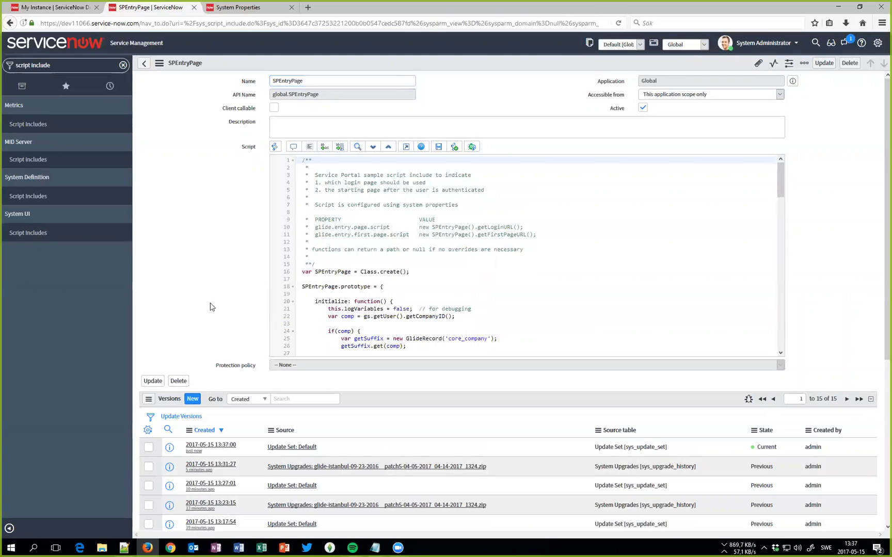
# Open System Security > Users and filter User ID by 'empl'
pyautogui.click(56, 65)
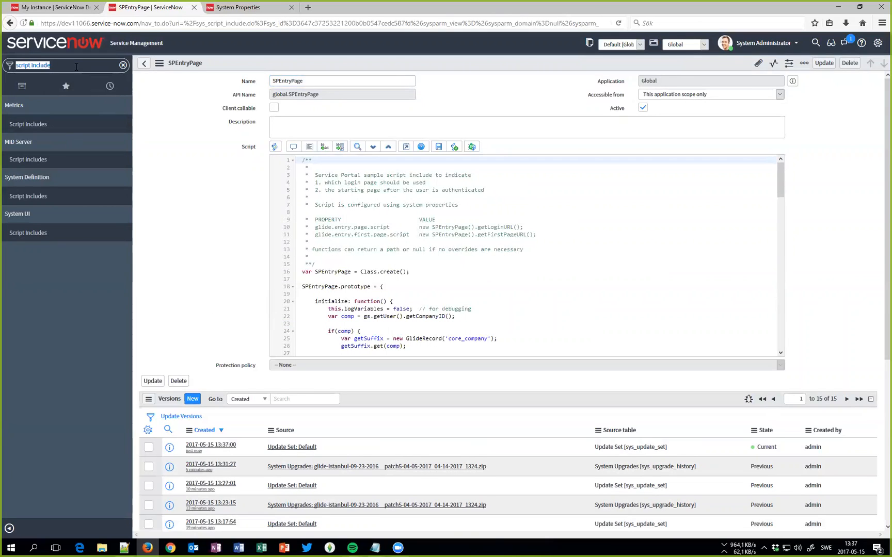
pyautogui.write('users')
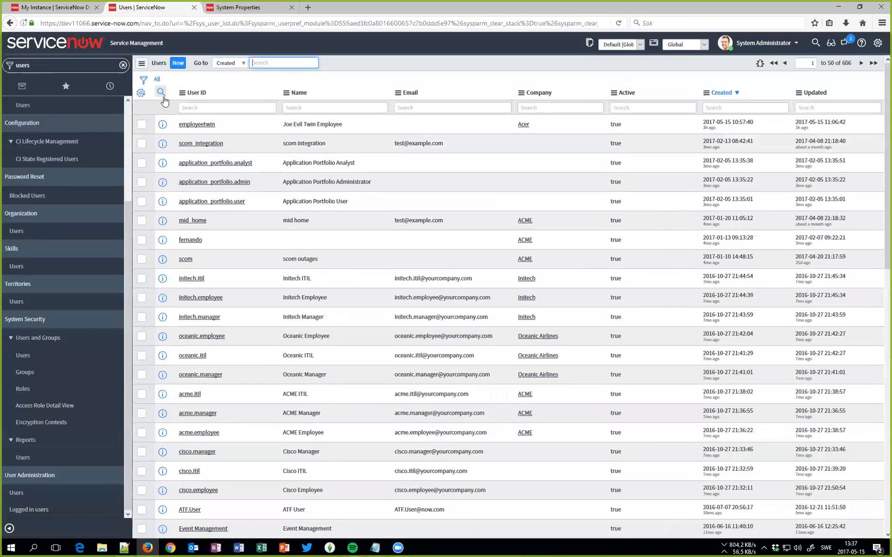
pyautogui.write('empl')
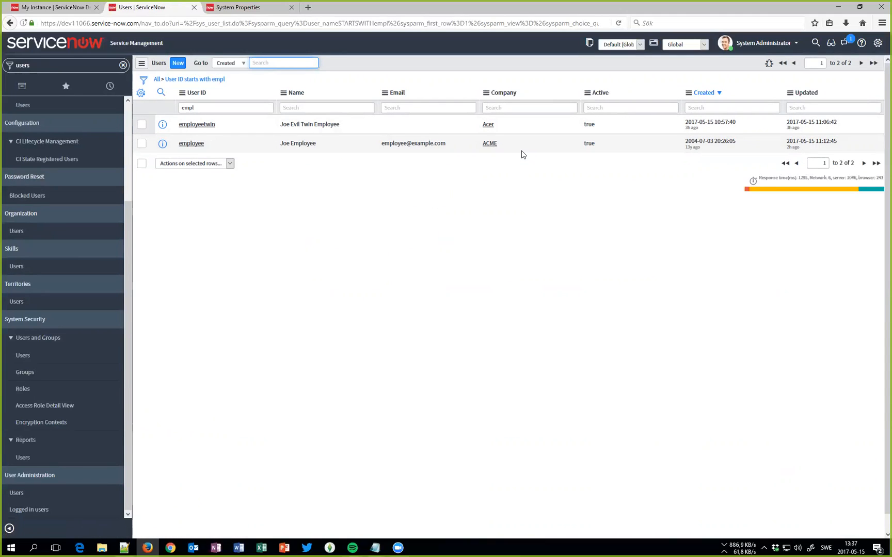
pyautogui.moveTo(352, 145)
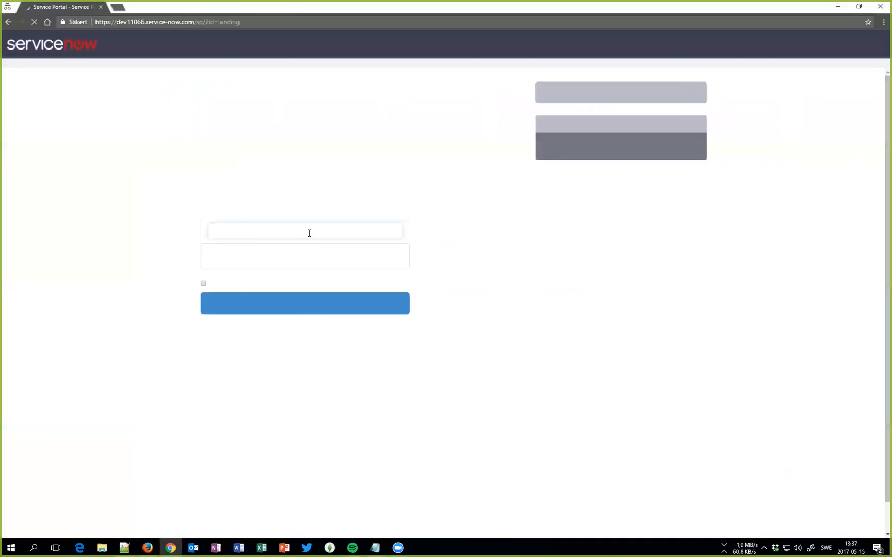
# Log in to Service Portal as employeetwin and confirm the Knowledge portal loads
pyautogui.write('emp')
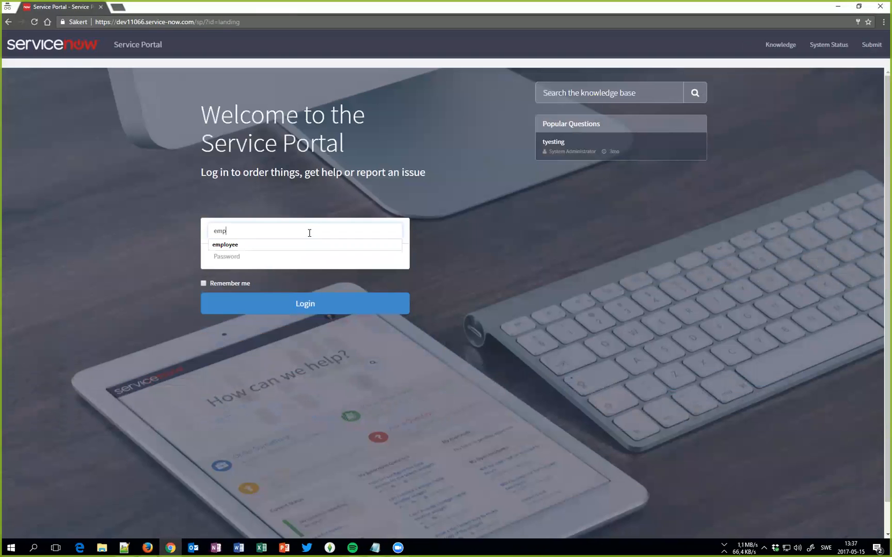
pyautogui.write('employeetwin')
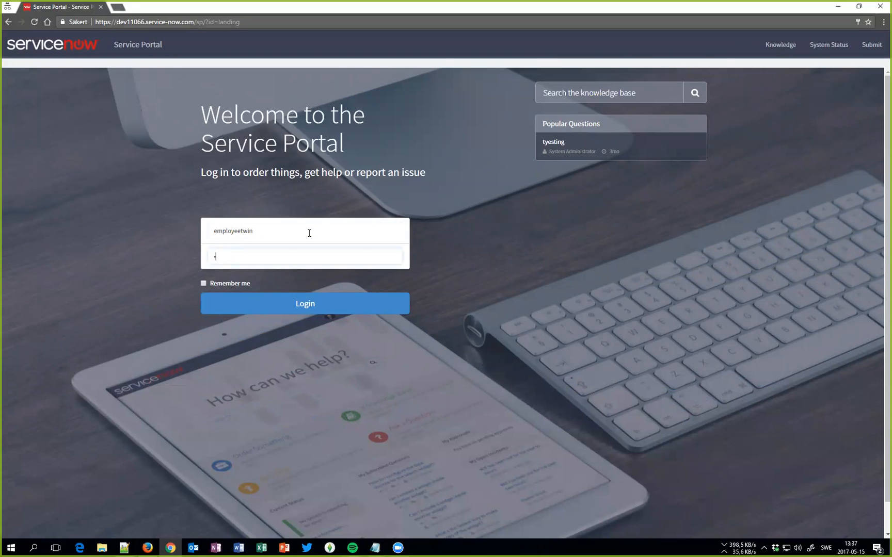
pyautogui.write('password')
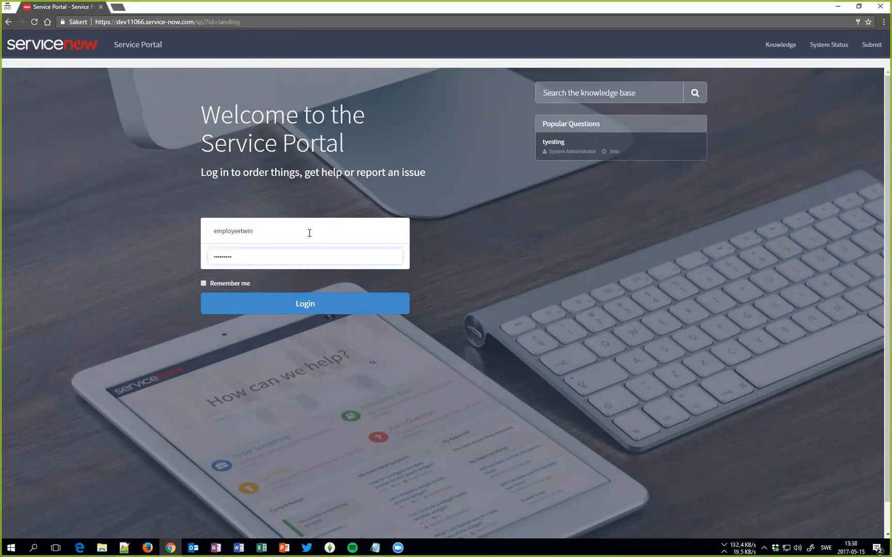
pyautogui.press('backspace')
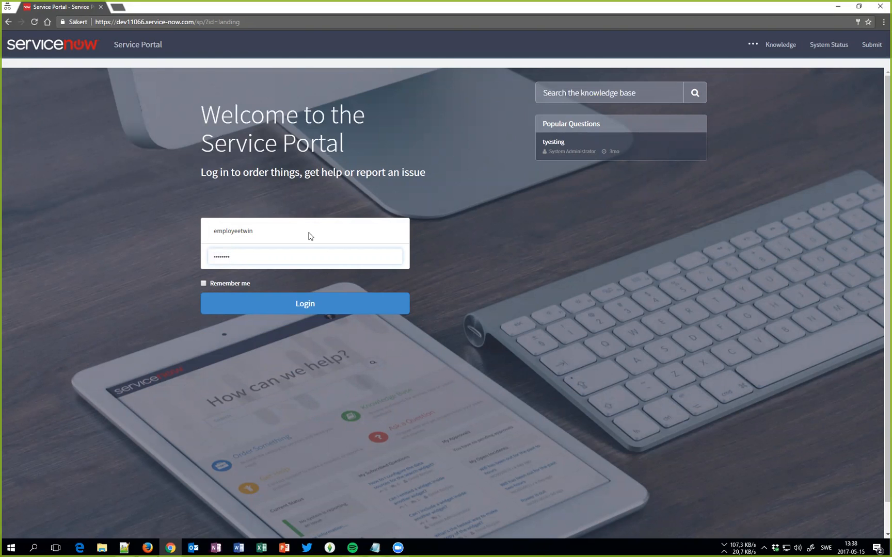
pyautogui.click(304, 303)
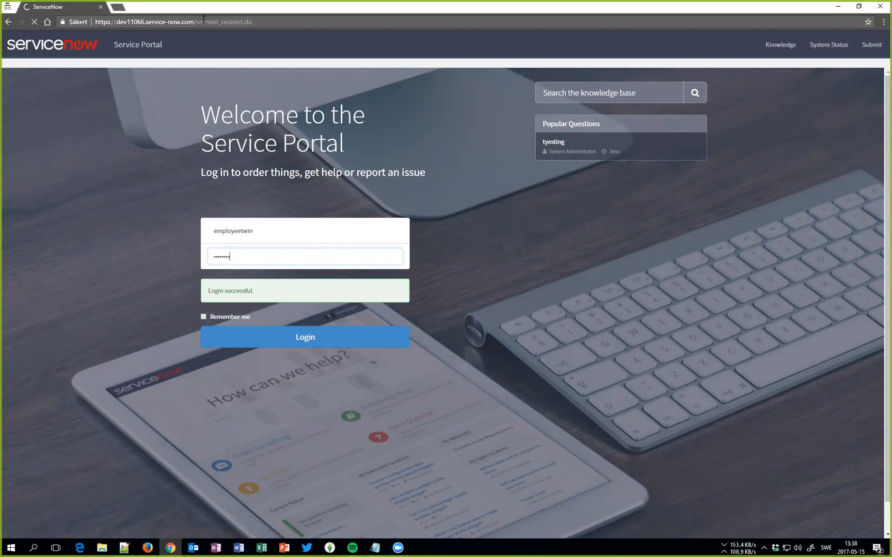
pyautogui.click(304, 337)
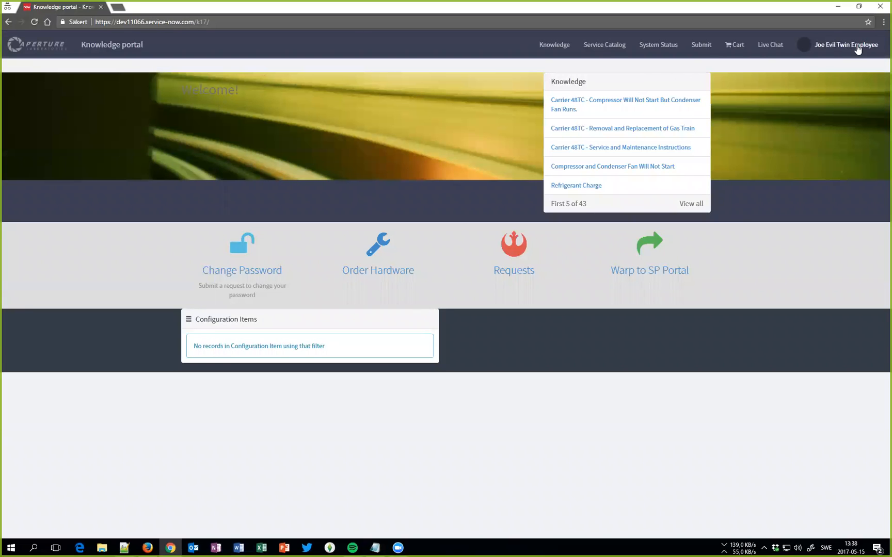
pyautogui.click(845, 44)
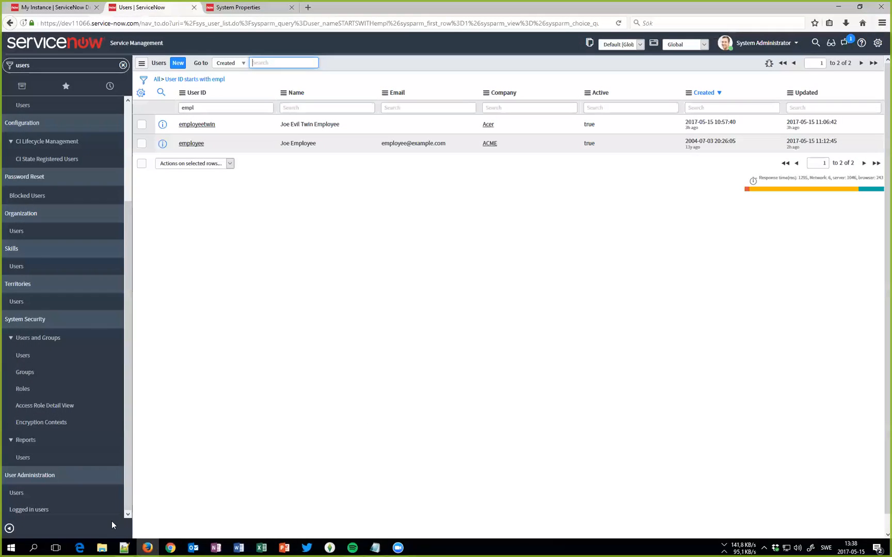
# Open a new Chrome incognito window from the taskbar
pyautogui.rightClick(169, 548)
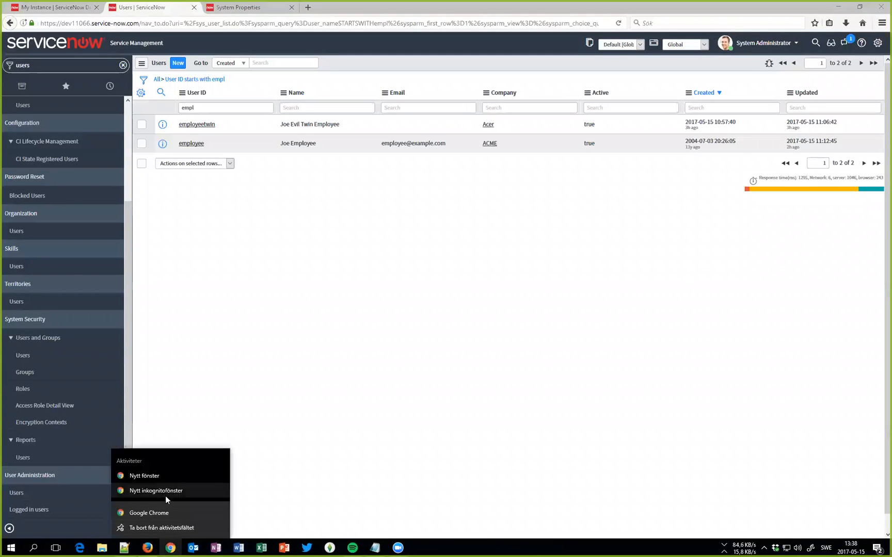
pyautogui.click(156, 491)
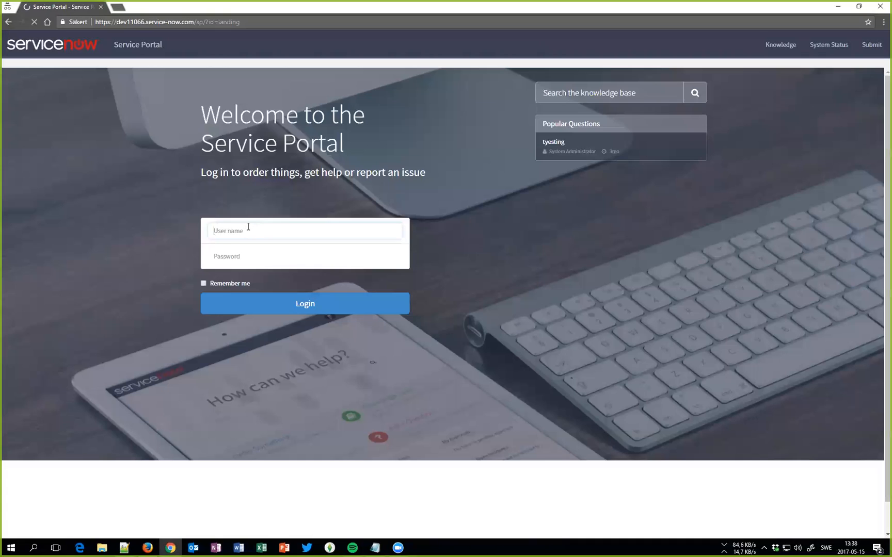
# Log in to Service Portal as the ACME user 'employee' with its password
pyautogui.write('employee')
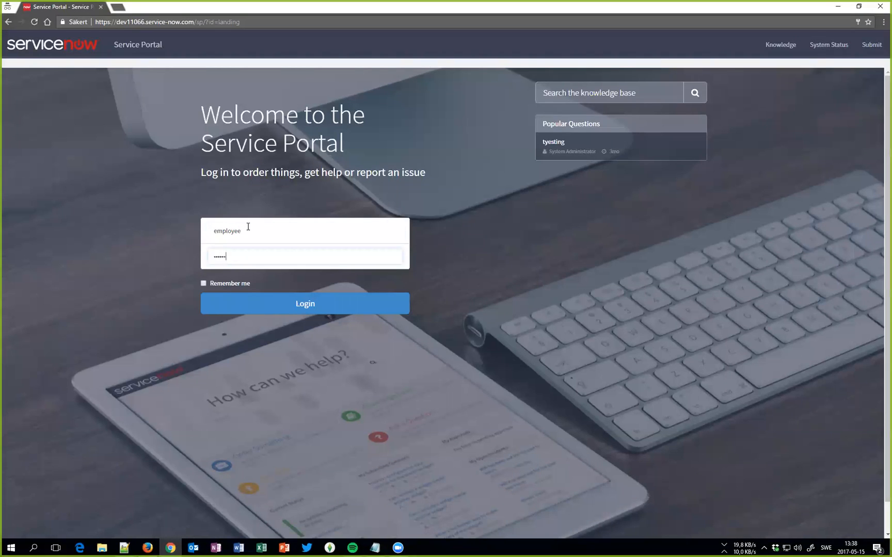
pyautogui.click(305, 303)
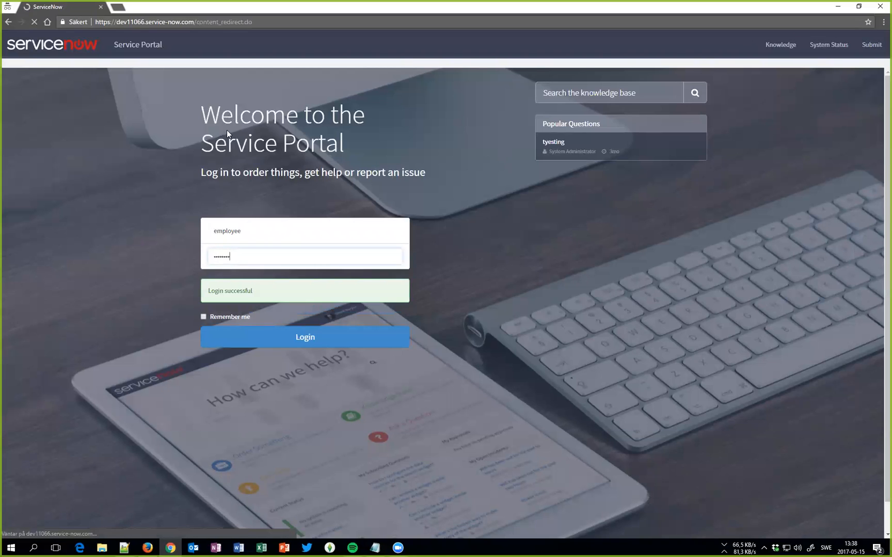
pyautogui.click(304, 337)
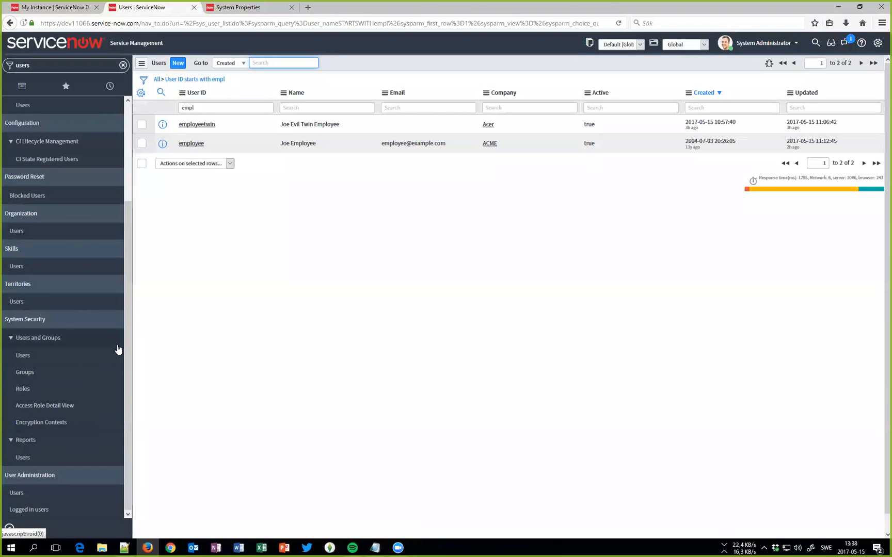
# Reopen the SPEntryPage script include record from the navigator's History list
pyautogui.click(109, 86)
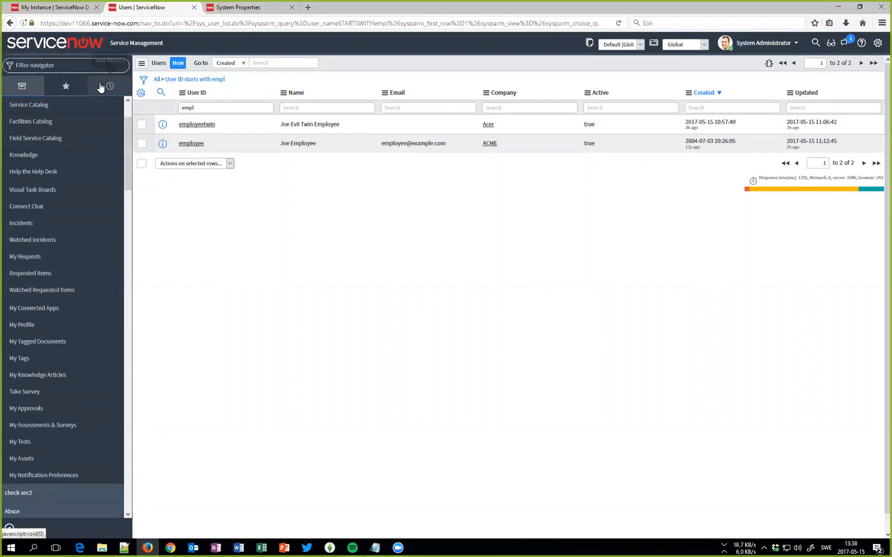
pyautogui.click(109, 86)
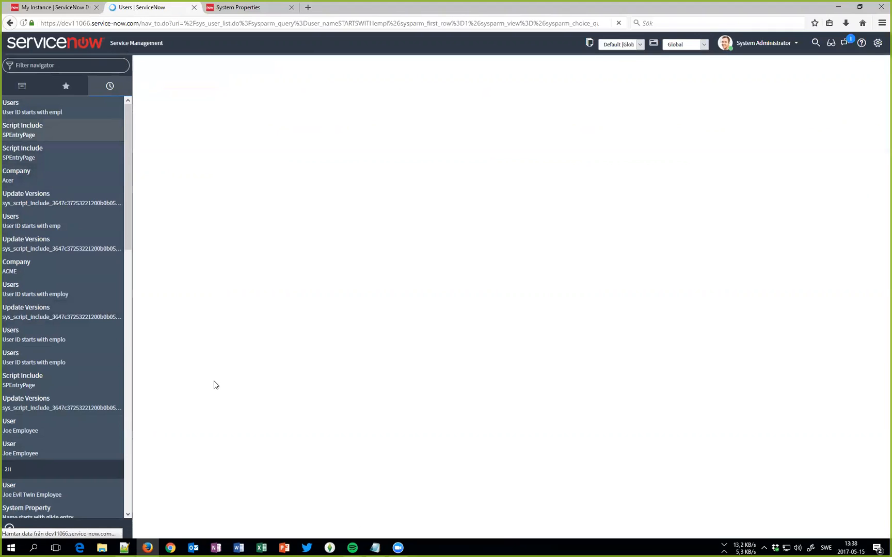
pyautogui.click(22, 128)
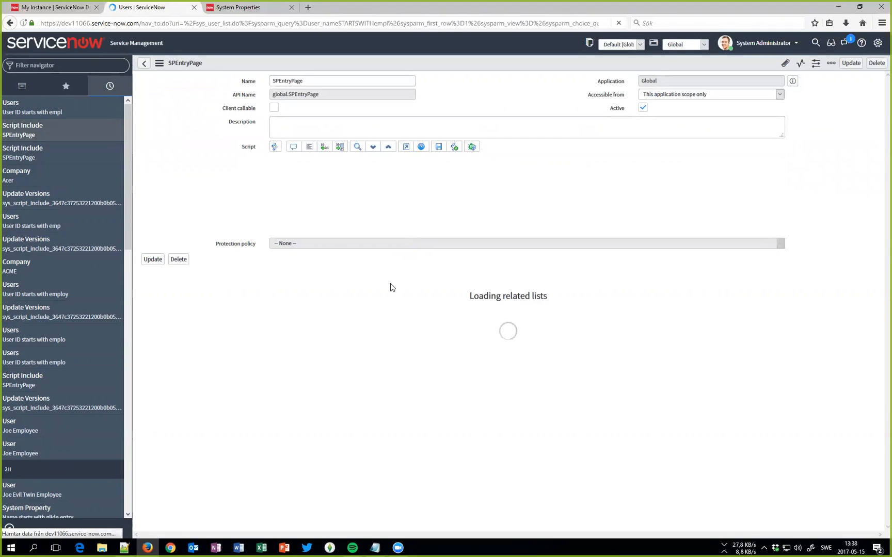